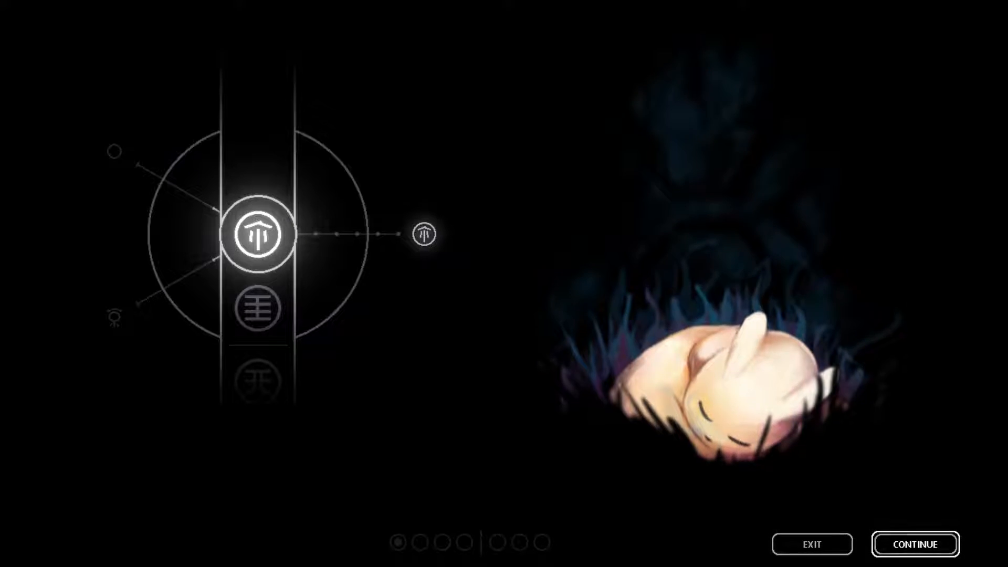
click(914, 544)
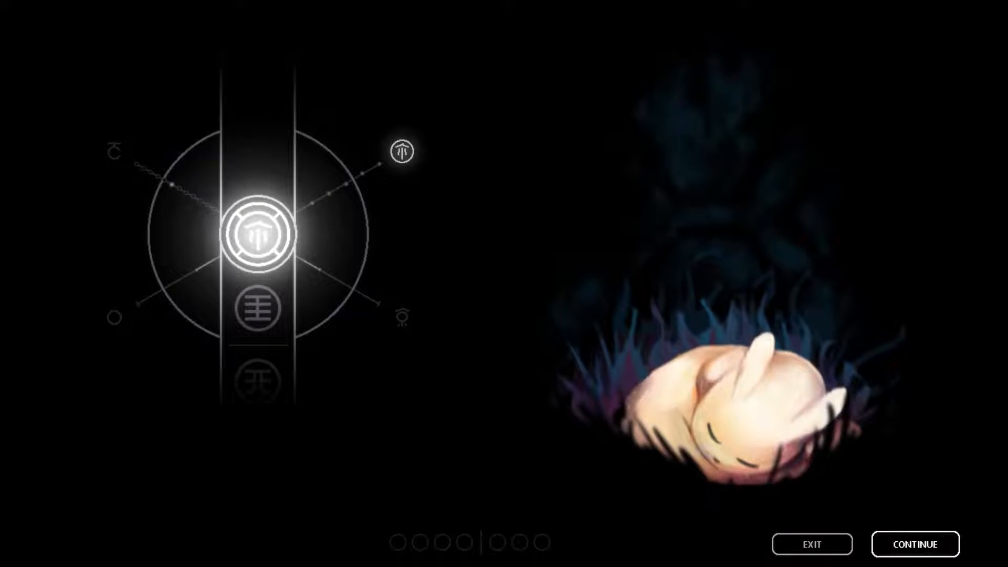
click(914, 544)
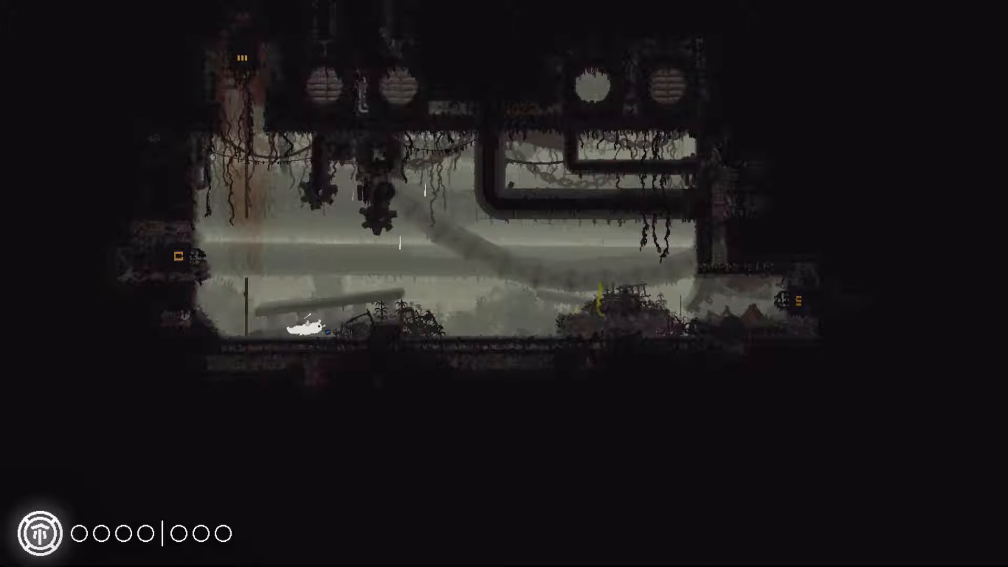
key(Right)
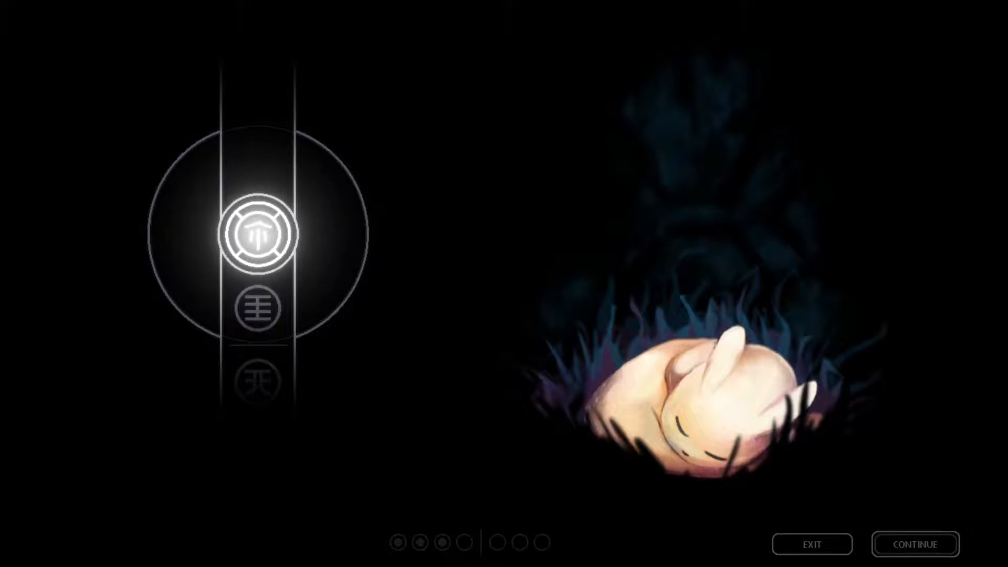
click(259, 233)
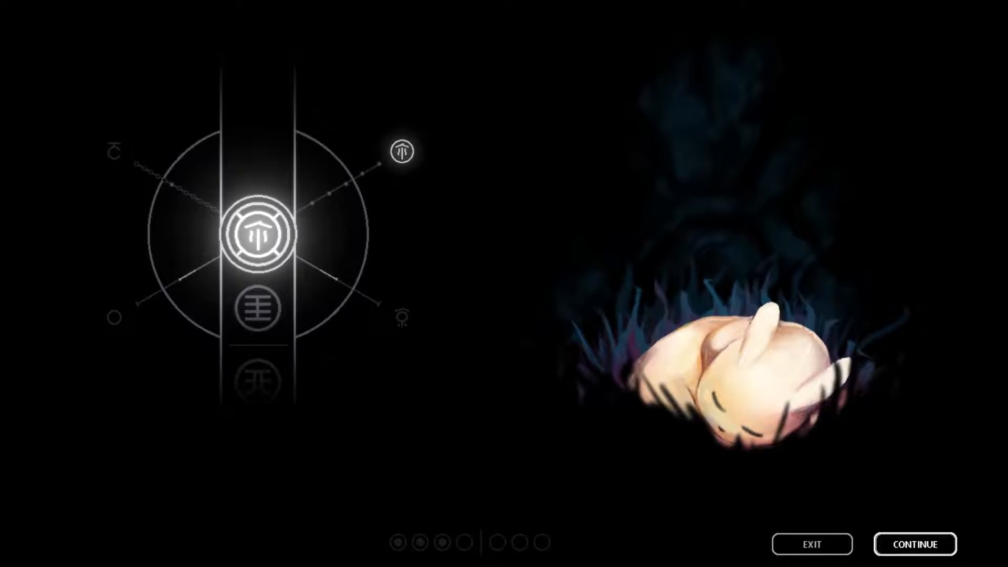
click(913, 543)
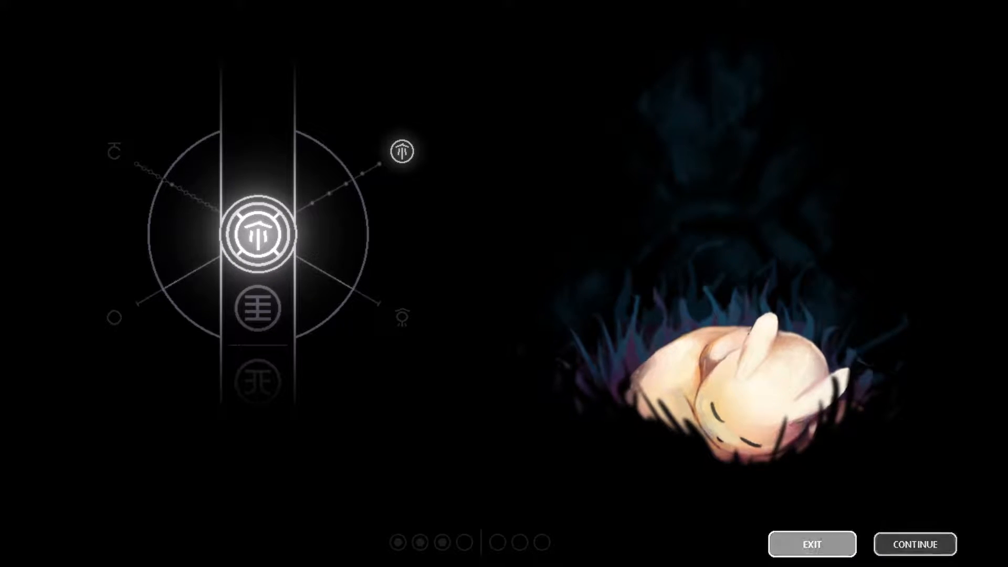
click(914, 544)
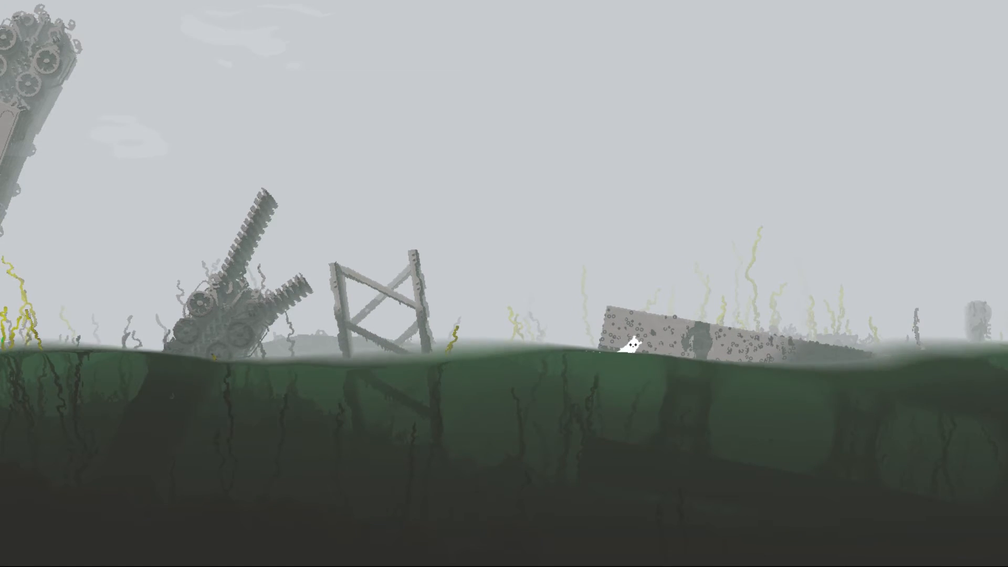
key(Right)
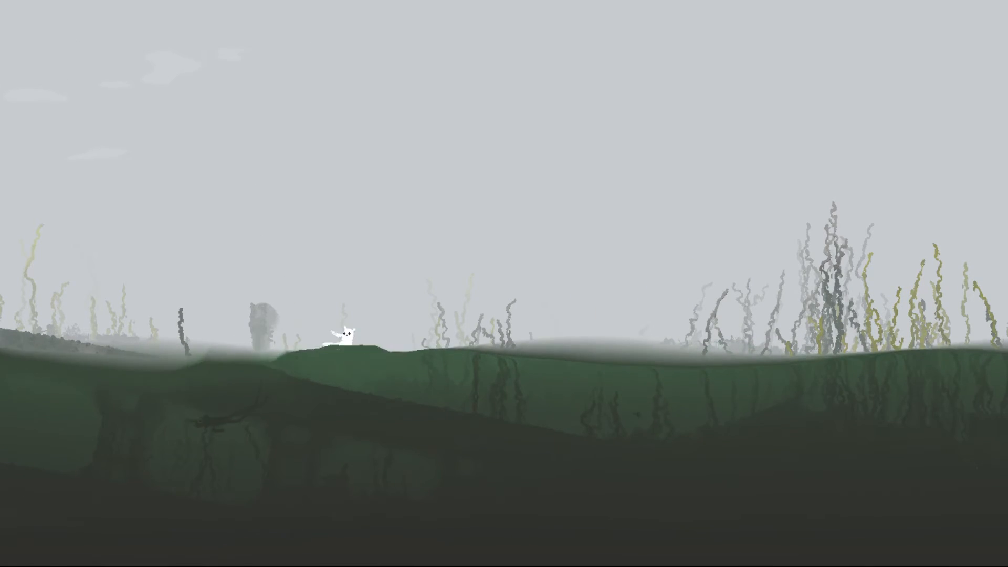
key(Right)
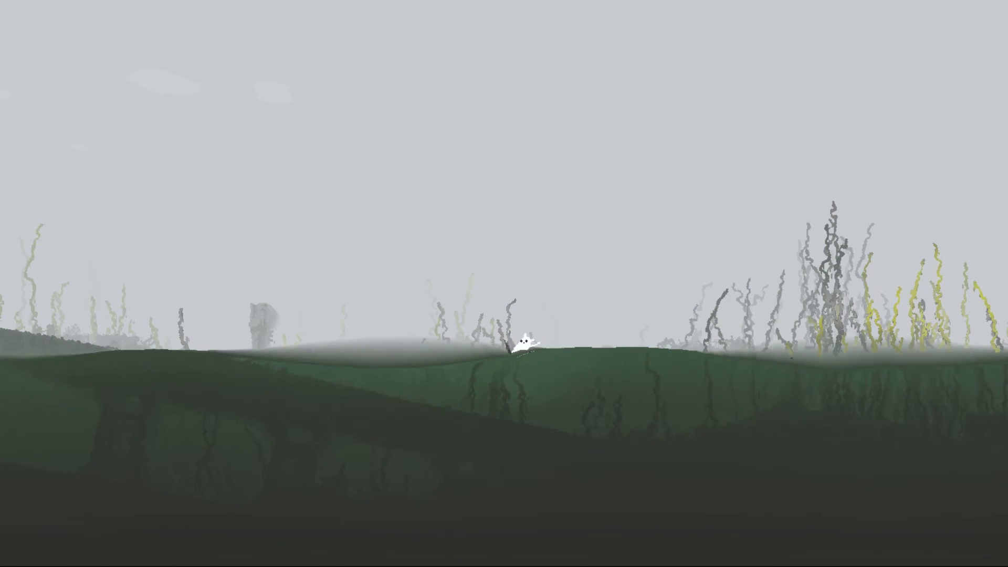